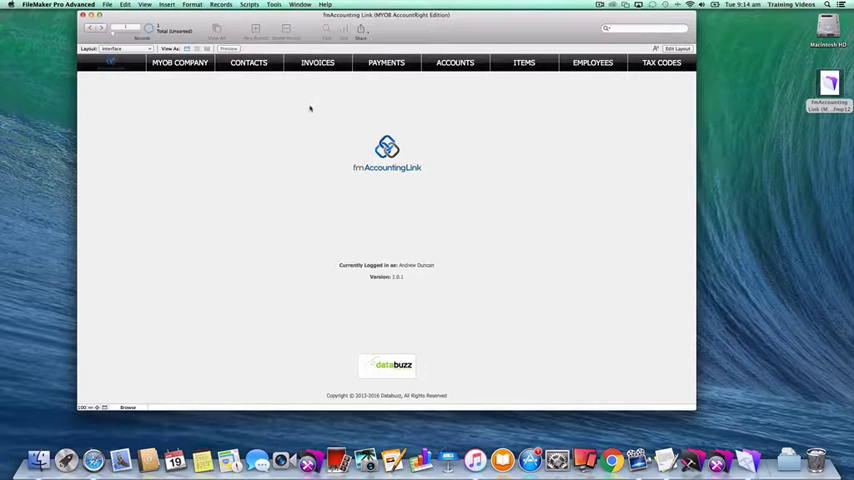
pyautogui.moveTo(237, 103)
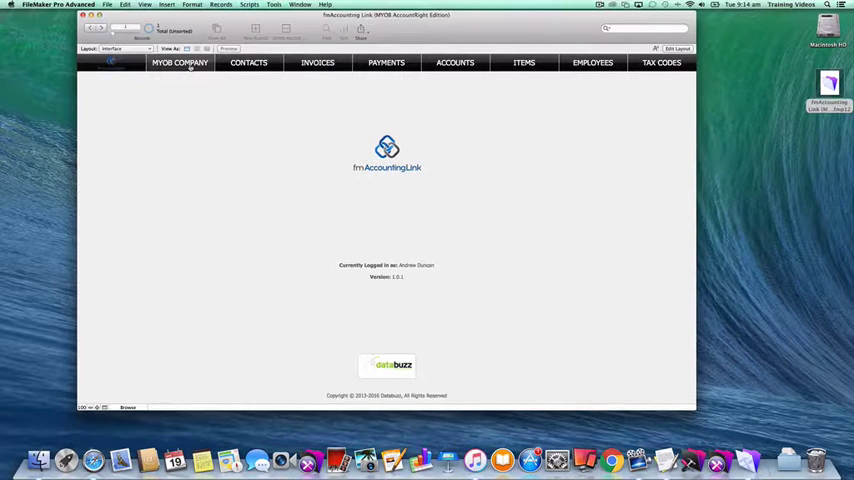
# Set the MYOB company API type to Cloud.
pyautogui.click(179, 62)
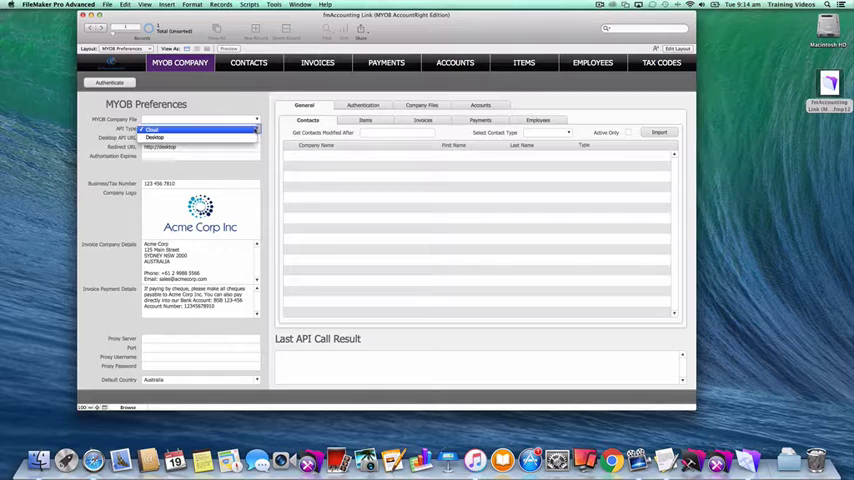
pyautogui.click(150, 128)
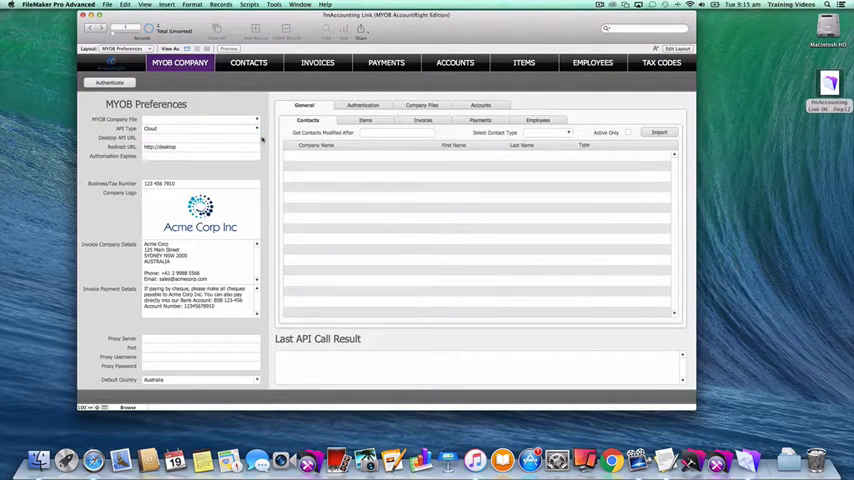
# Sign in to MYOB on the Authentication page with the 'andrew' account email and password.
pyautogui.click(362, 105)
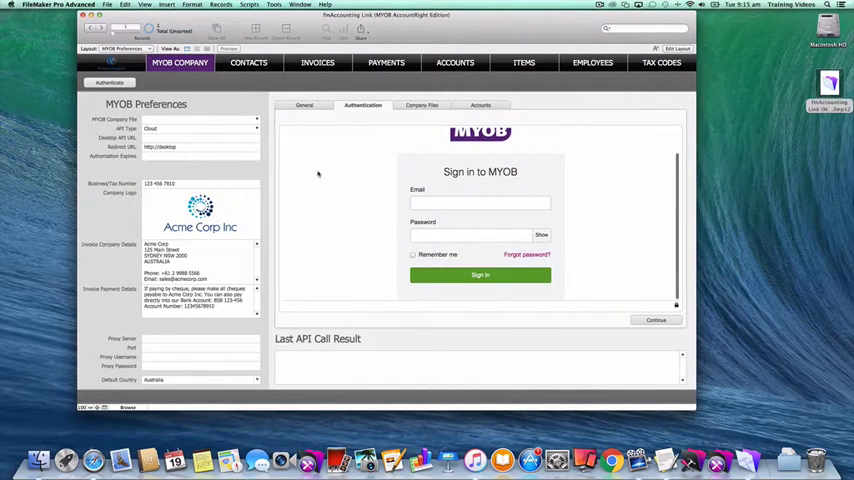
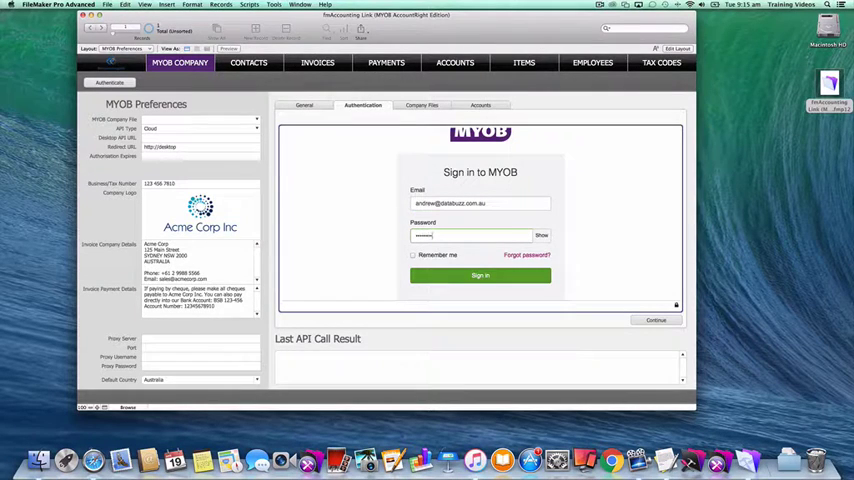
pyautogui.click(480, 275)
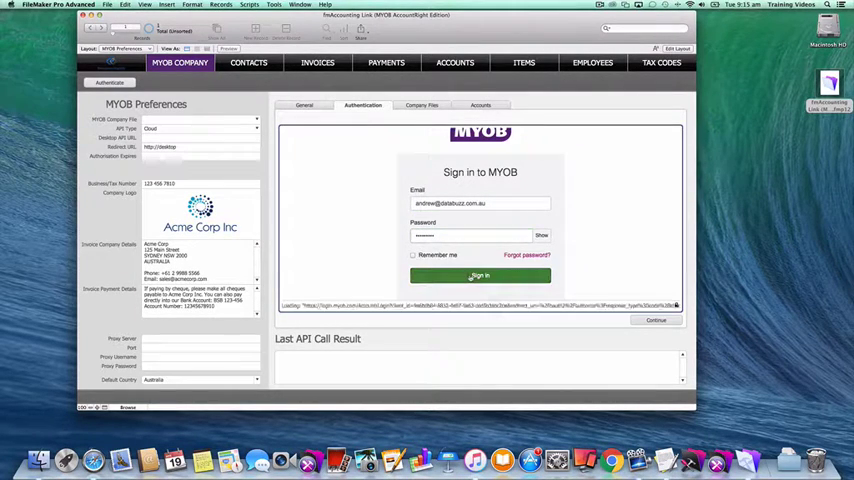
pyautogui.click(480, 275)
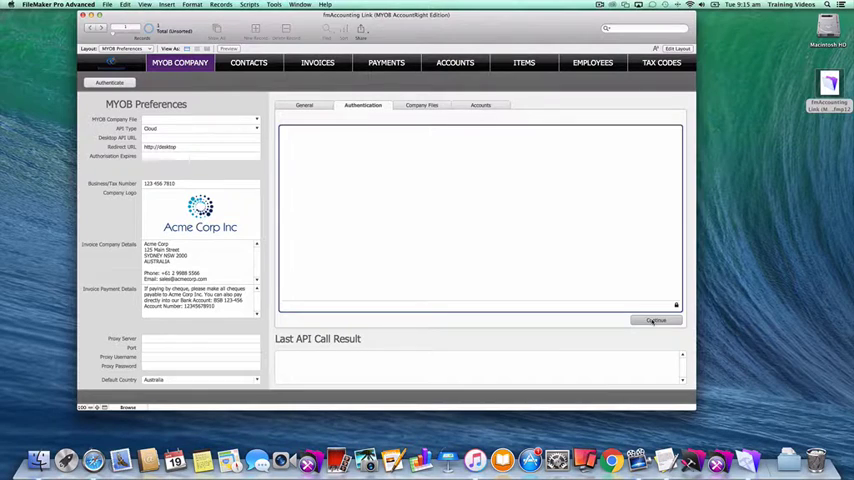
# Continue past sign-in and acknowledge the Authentication Successful message.
pyautogui.click(655, 320)
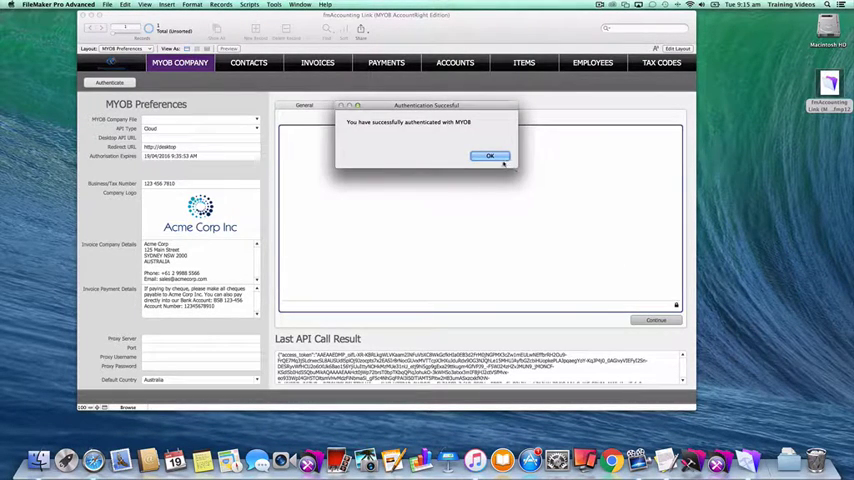
pyautogui.click(490, 156)
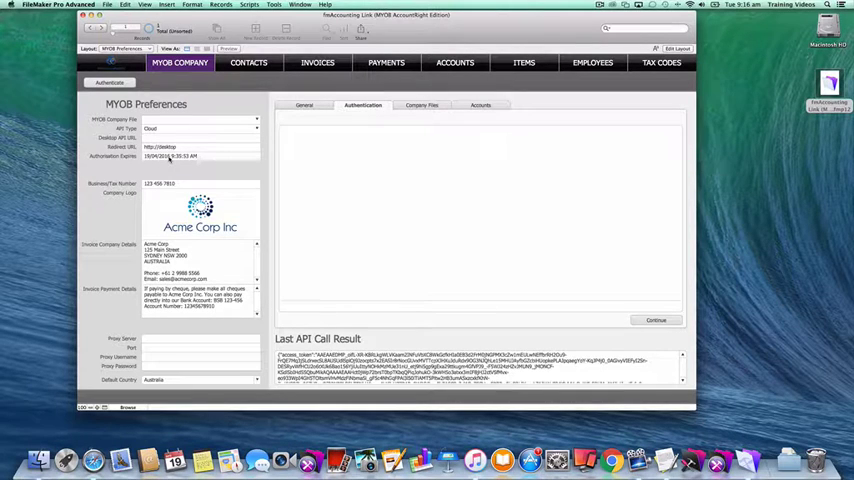
# Import all MYOB company files, selecting API Sandbox Demo 51 Plus AU, and acknowledge the download.
pyautogui.click(420, 105)
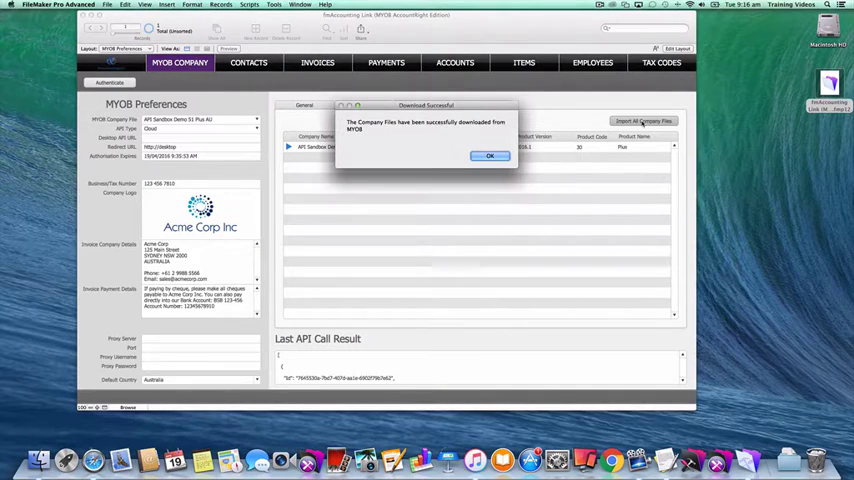
pyautogui.click(489, 155)
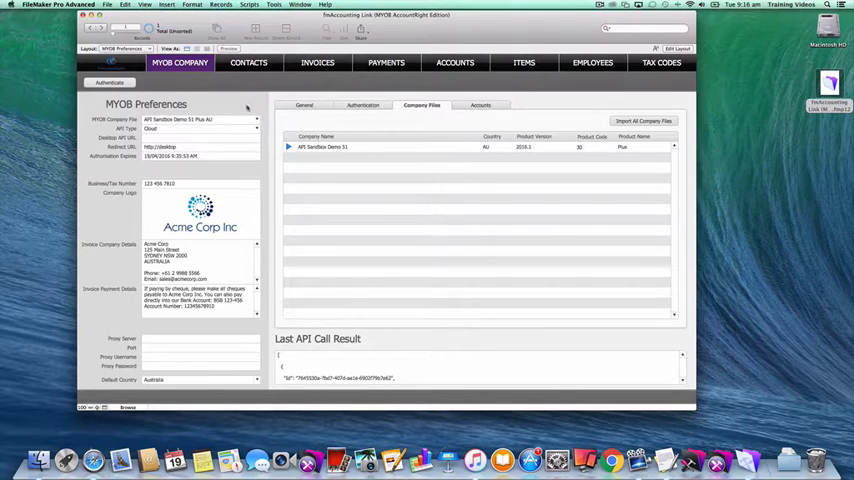
pyautogui.moveTo(468, 112)
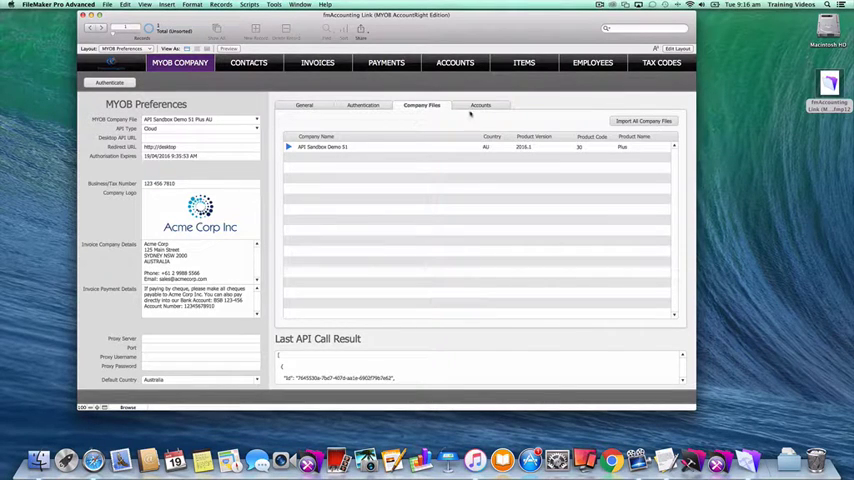
# Import MYOB tax codes such as GST, FRE and ABN using company file username 'Admin'.
pyautogui.click(481, 105)
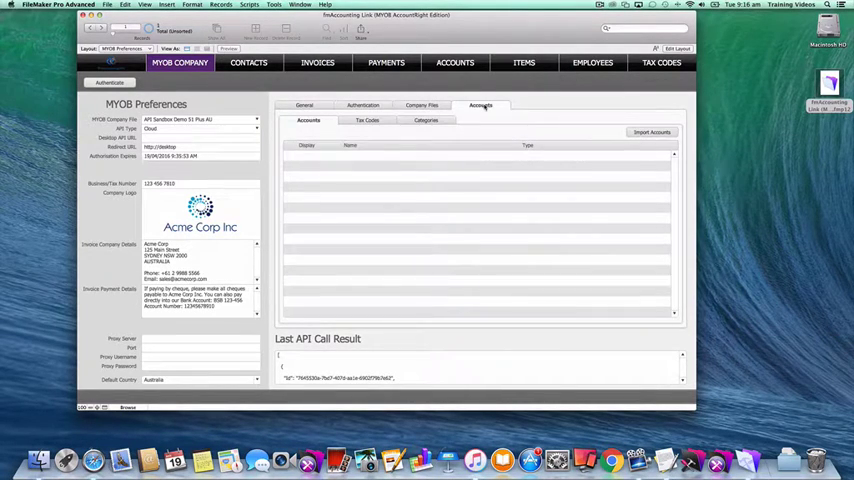
pyautogui.click(367, 120)
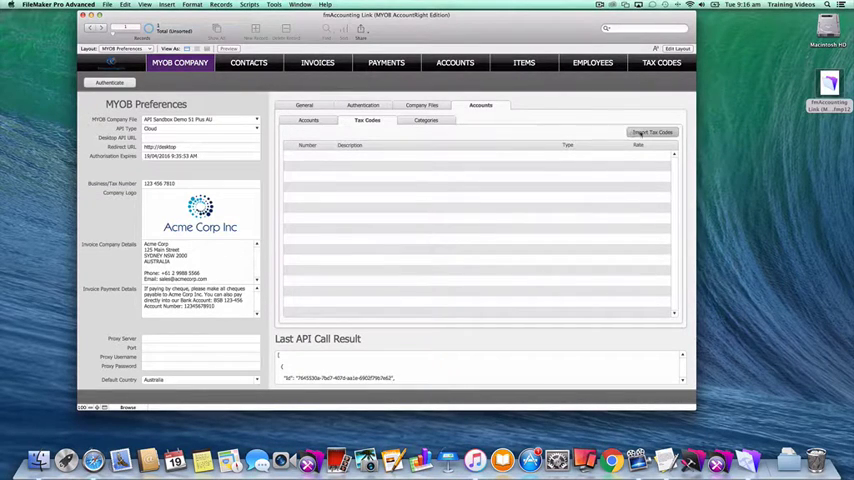
pyautogui.click(651, 131)
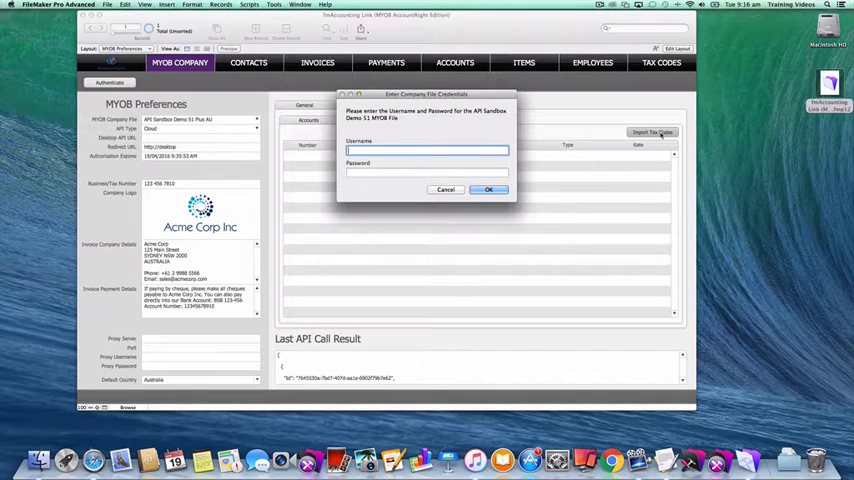
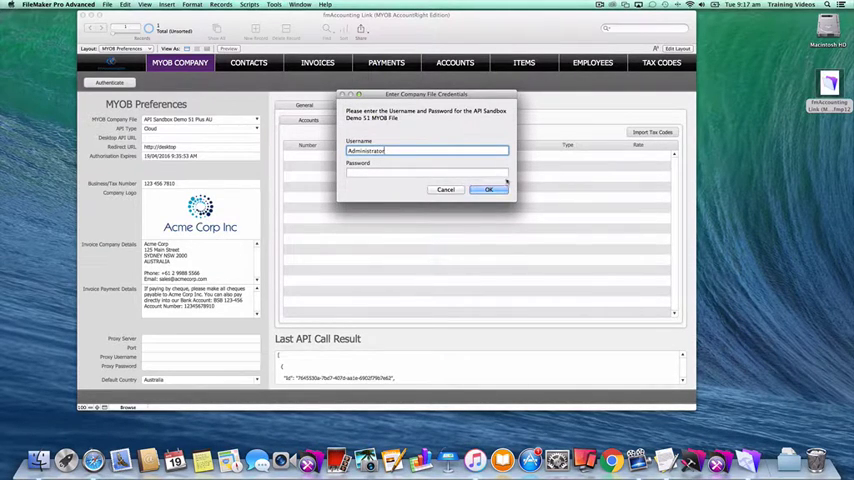
pyautogui.click(489, 189)
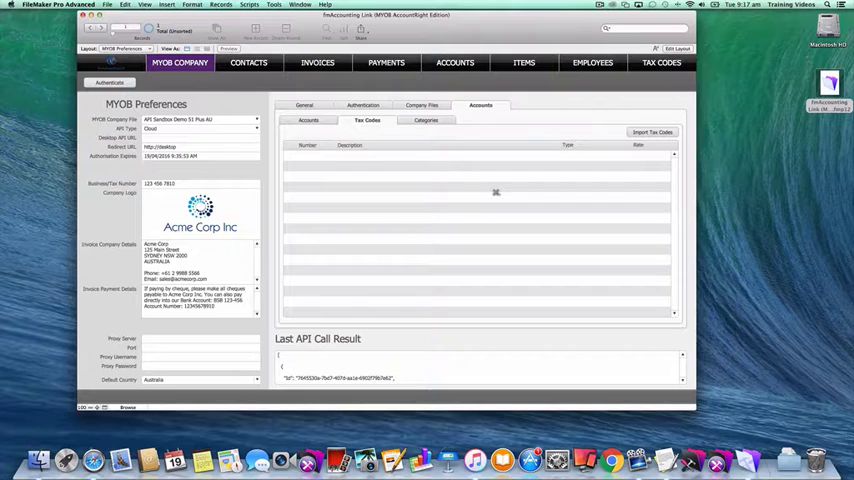
pyautogui.click(652, 131)
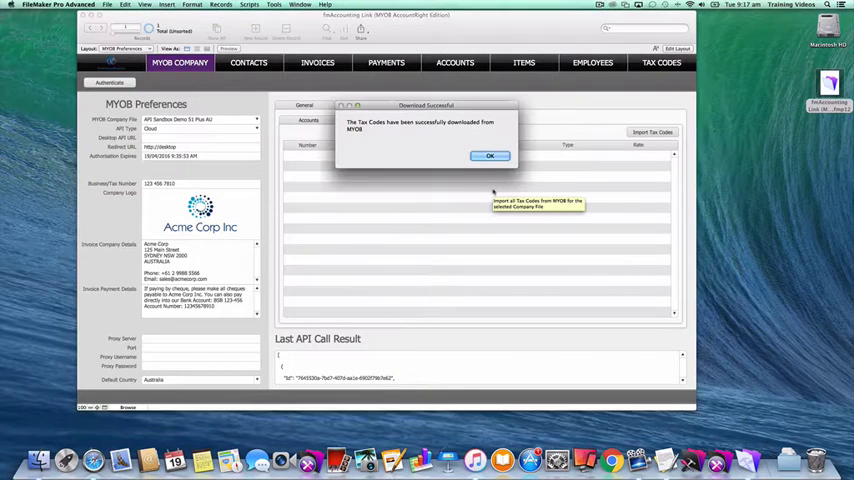
pyautogui.click(489, 155)
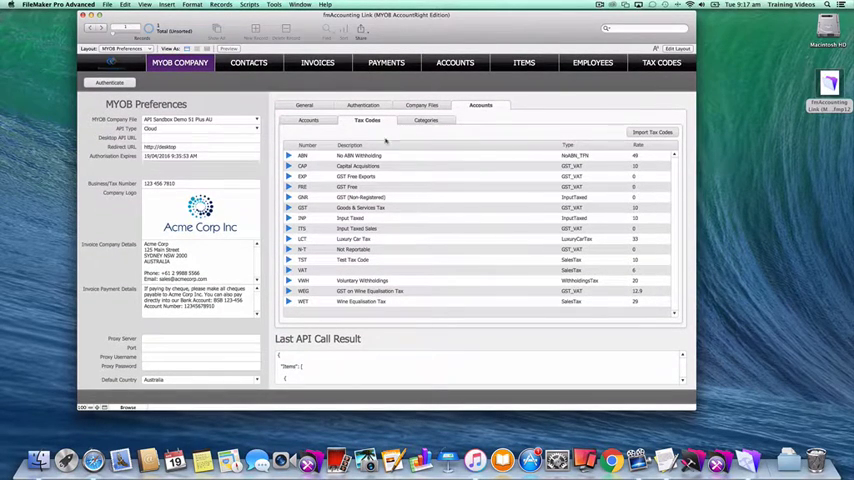
# View the empty Categories list, then the empty Accounts list.
pyautogui.click(426, 120)
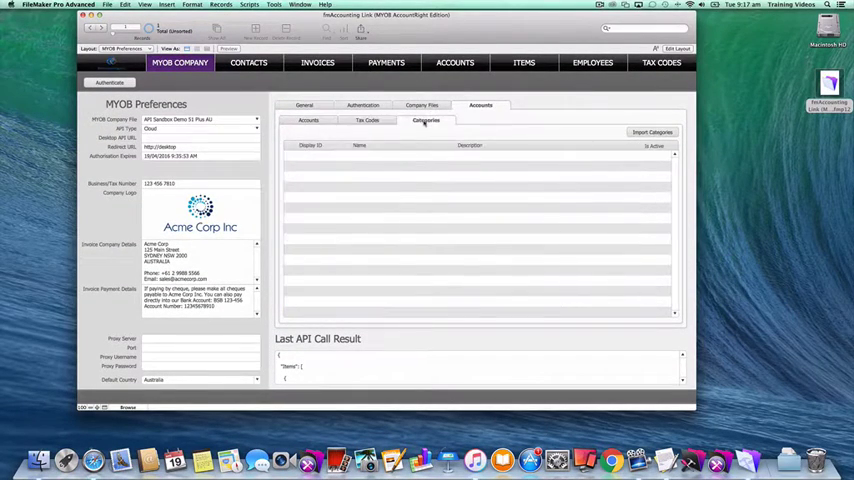
pyautogui.click(308, 120)
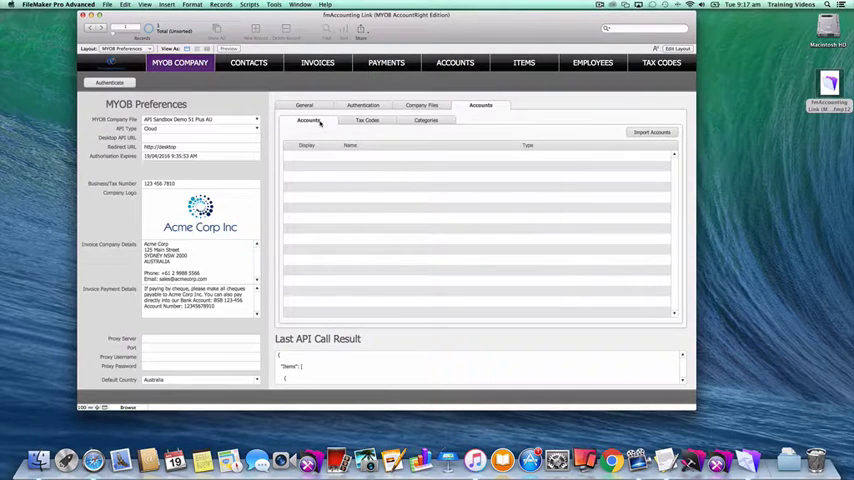
pyautogui.click(305, 105)
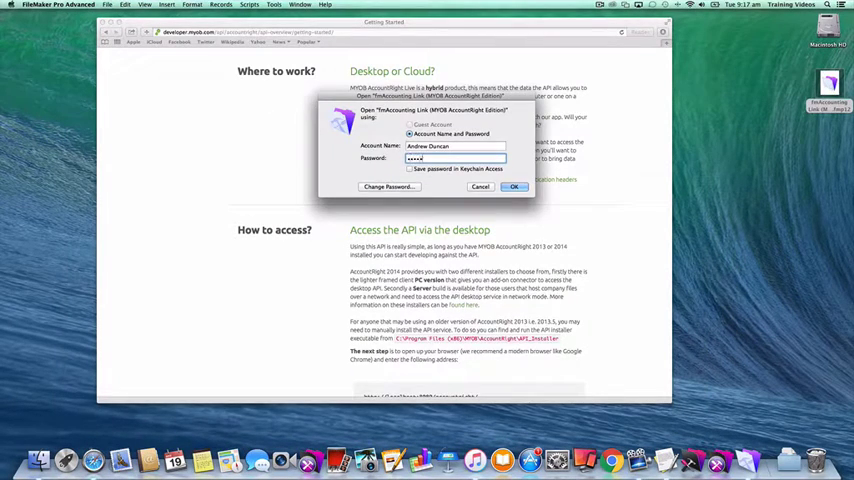
# Reopen fmAccountingLink with the entered login and return to MYOB company preferences.
pyautogui.click(514, 187)
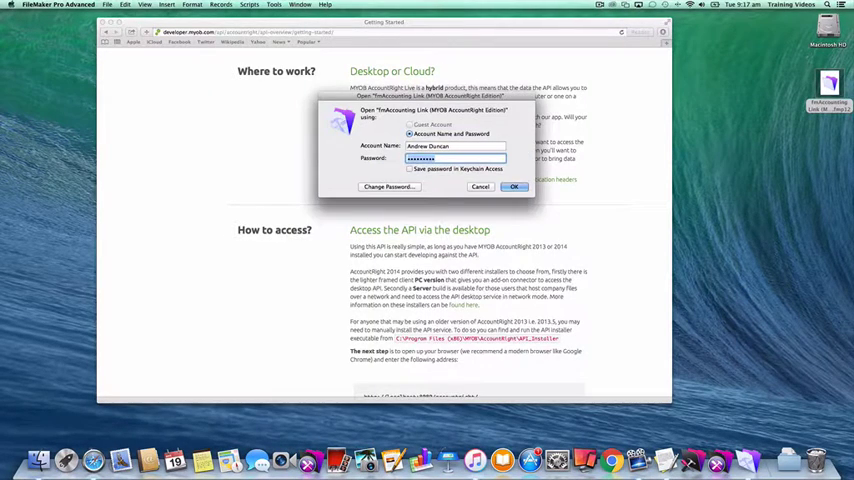
pyautogui.click(515, 187)
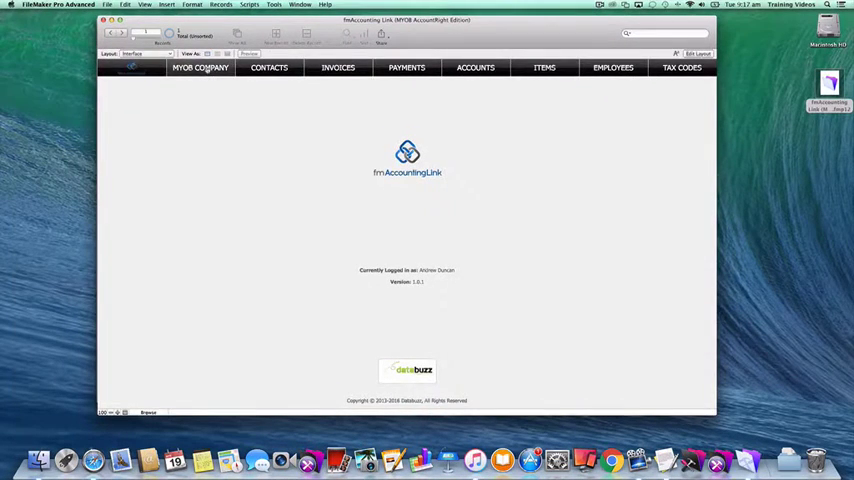
pyautogui.click(200, 67)
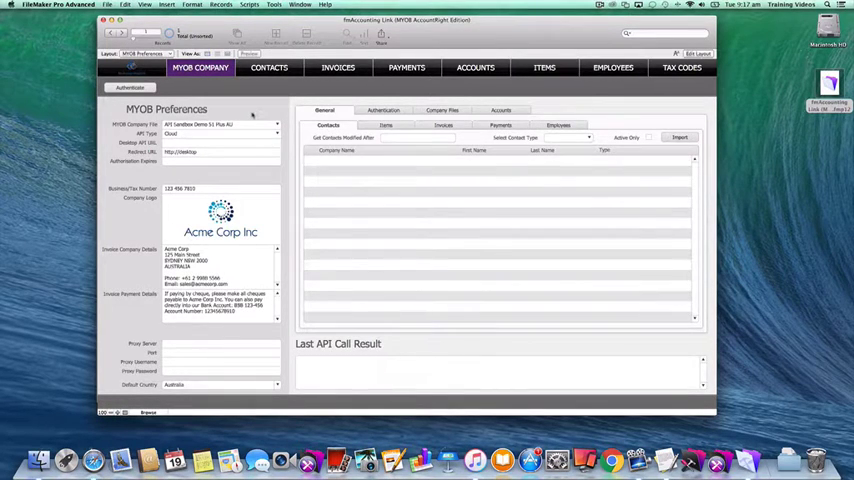
# Re-authenticate on the MYOB Authentication page and acknowledge the success message.
pyautogui.click(383, 110)
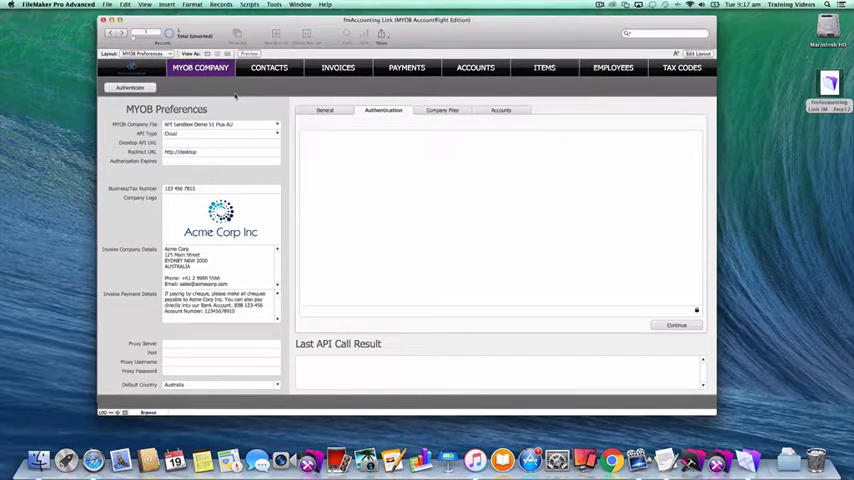
pyautogui.moveTo(488, 185)
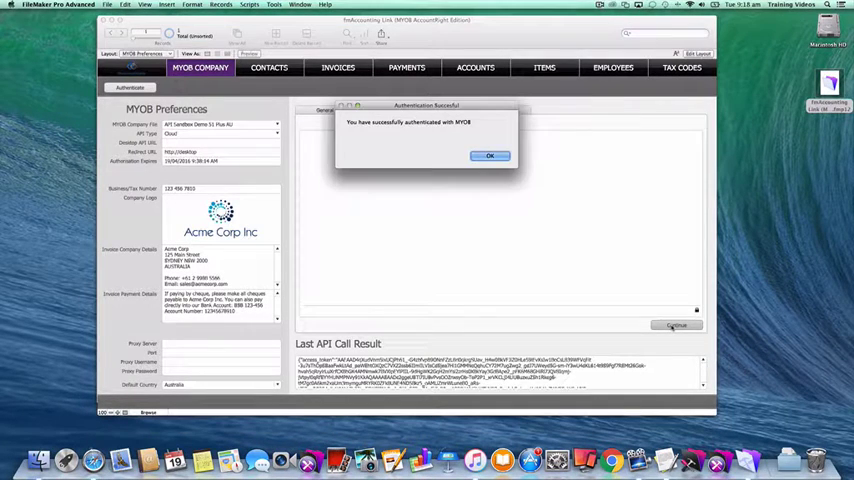
pyautogui.click(489, 155)
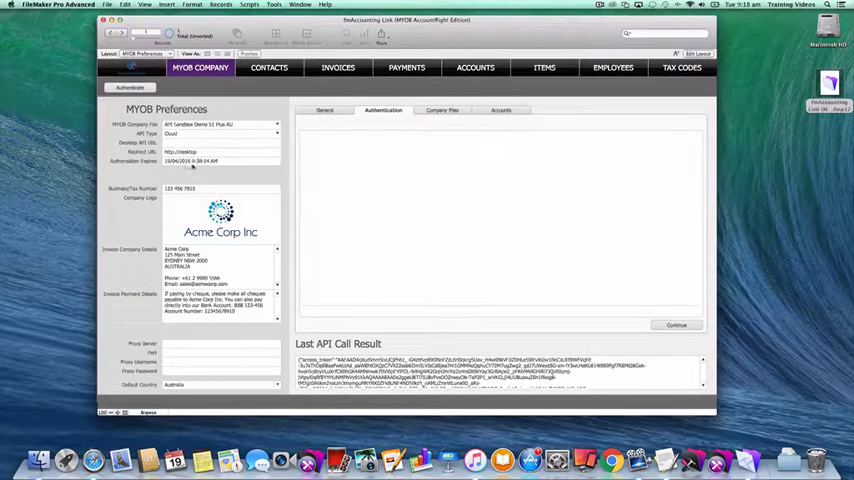
pyautogui.moveTo(308, 151)
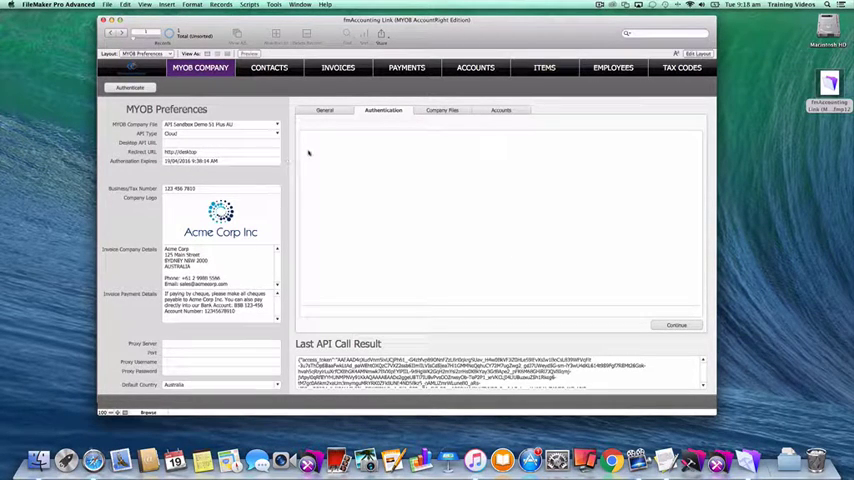
pyautogui.moveTo(304, 150)
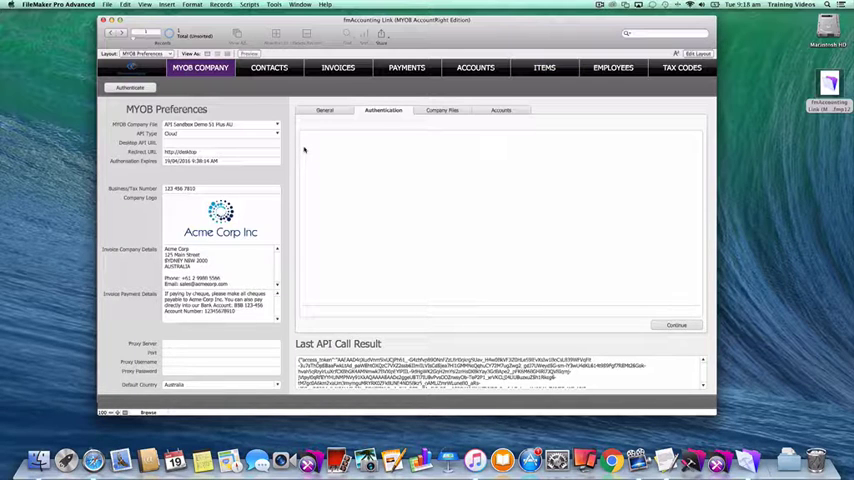